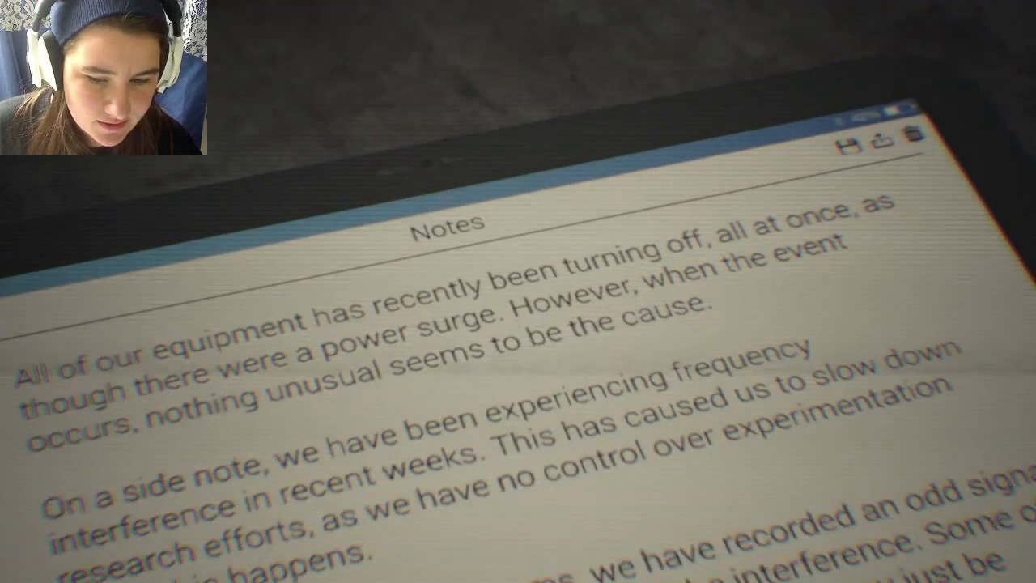
scroll(down, 3)
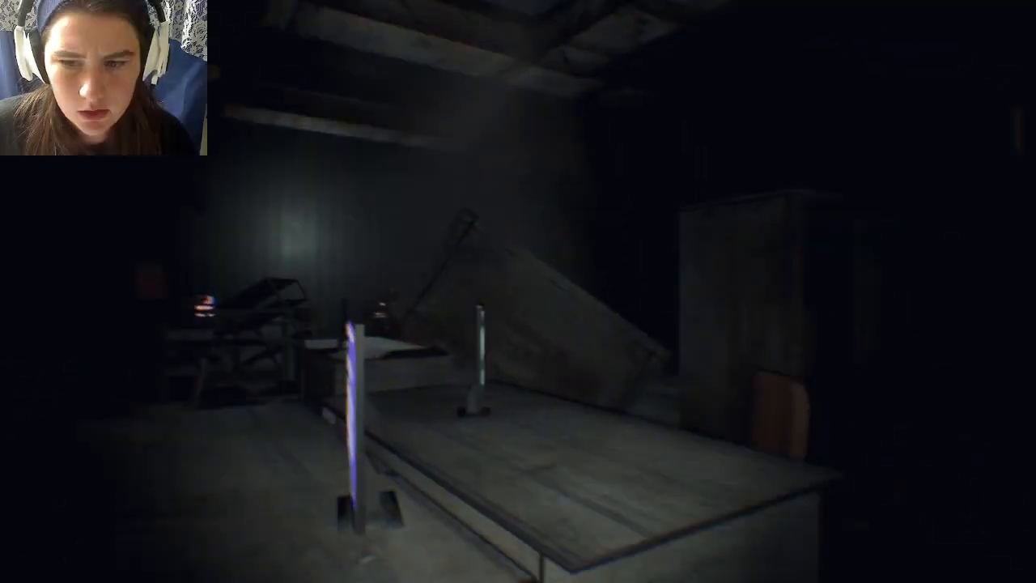
mouse_move(518, 291)
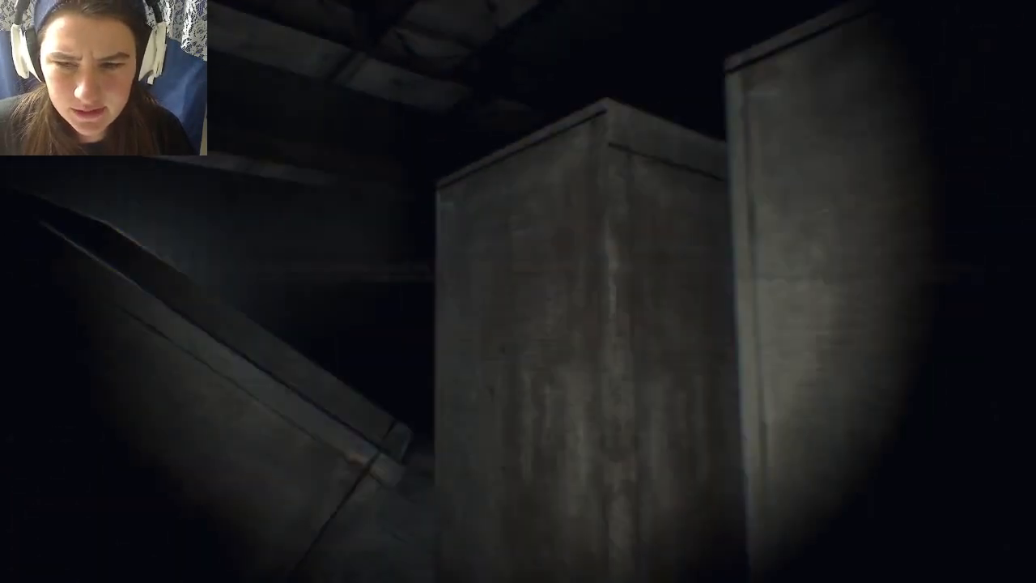
mouse_move(518, 292)
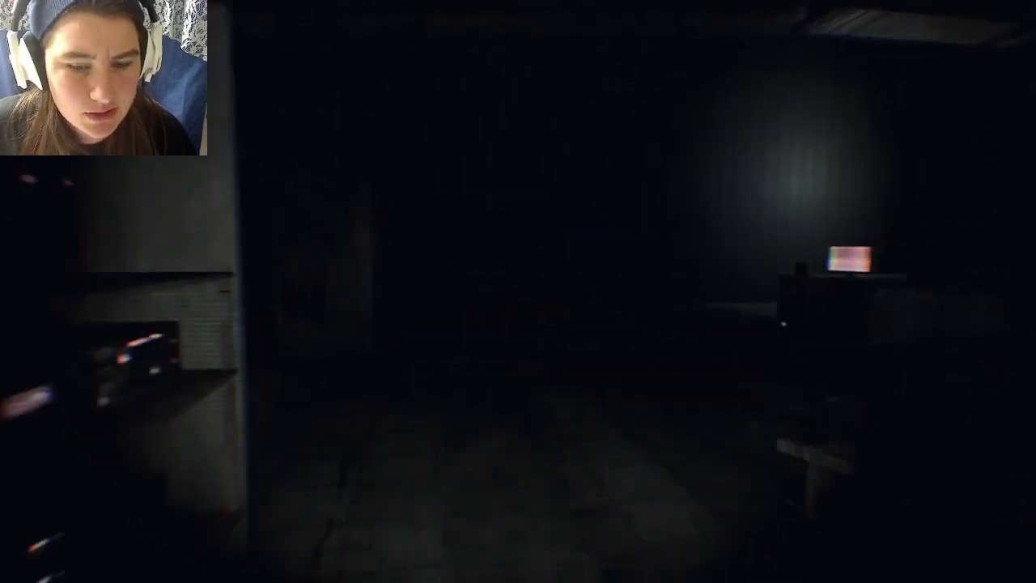
mouse_move(518, 291)
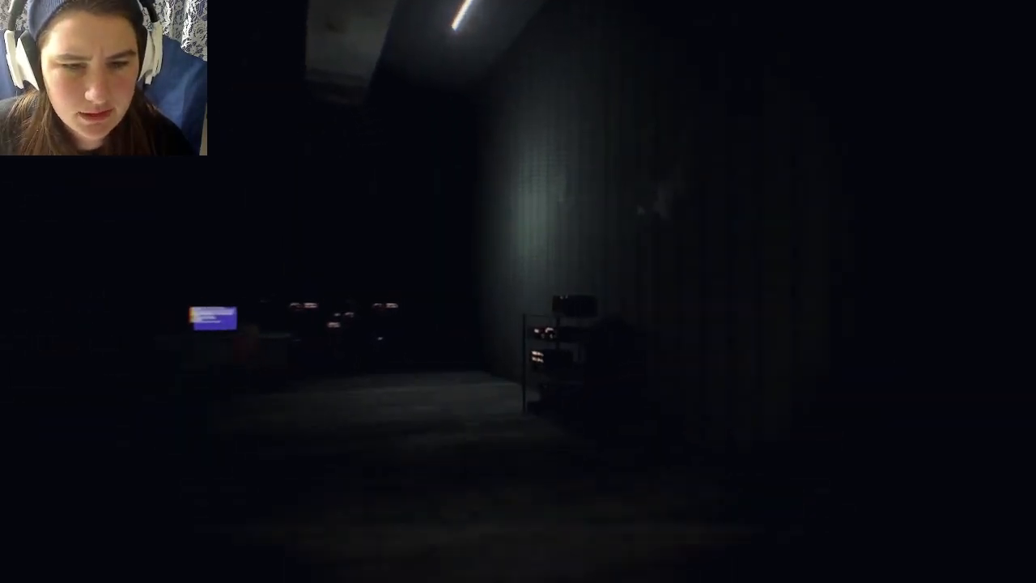
mouse_move(518, 292)
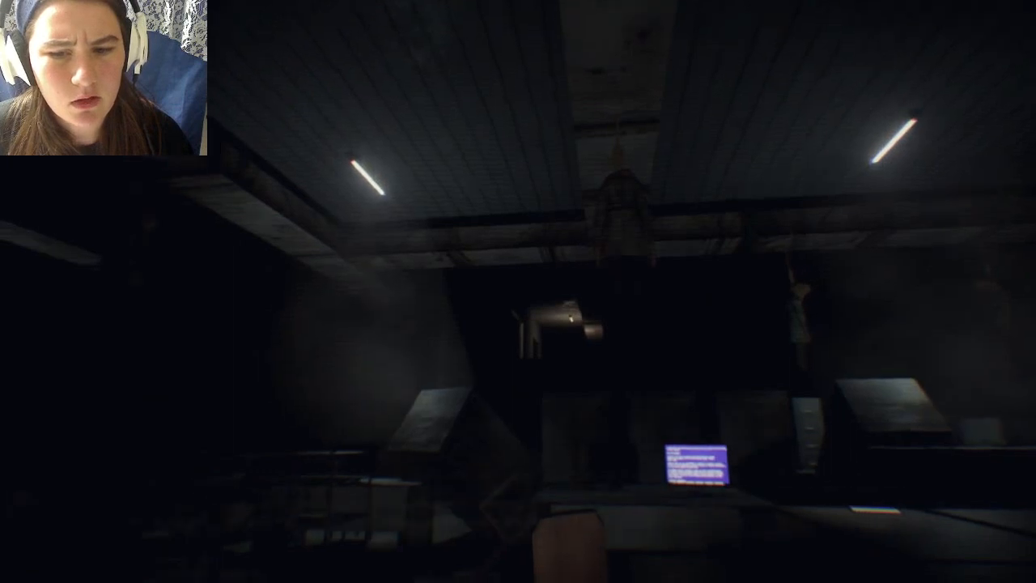
mouse_move(518, 291)
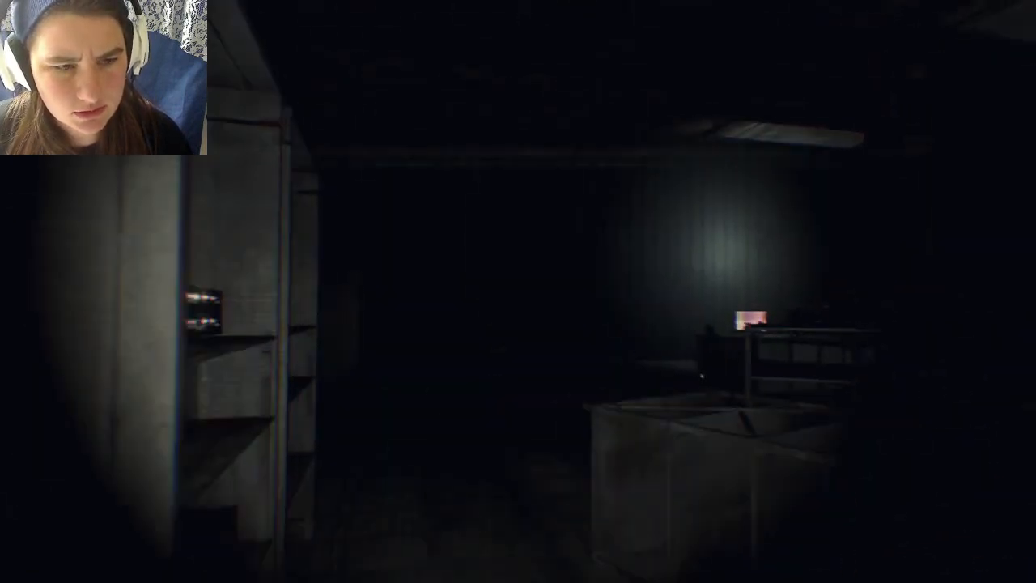
mouse_move(518, 291)
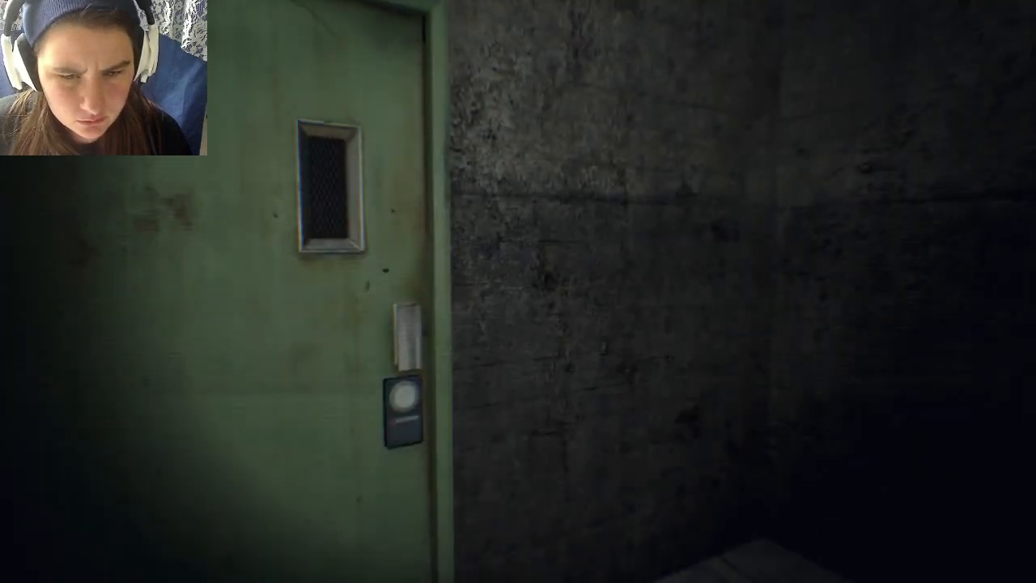
mouse_move(518, 292)
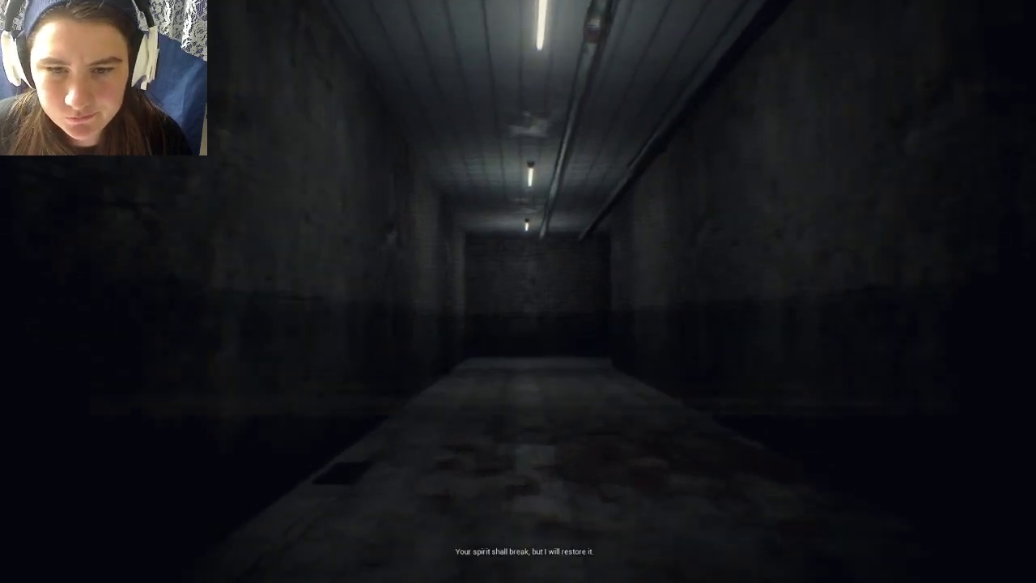
key(w)
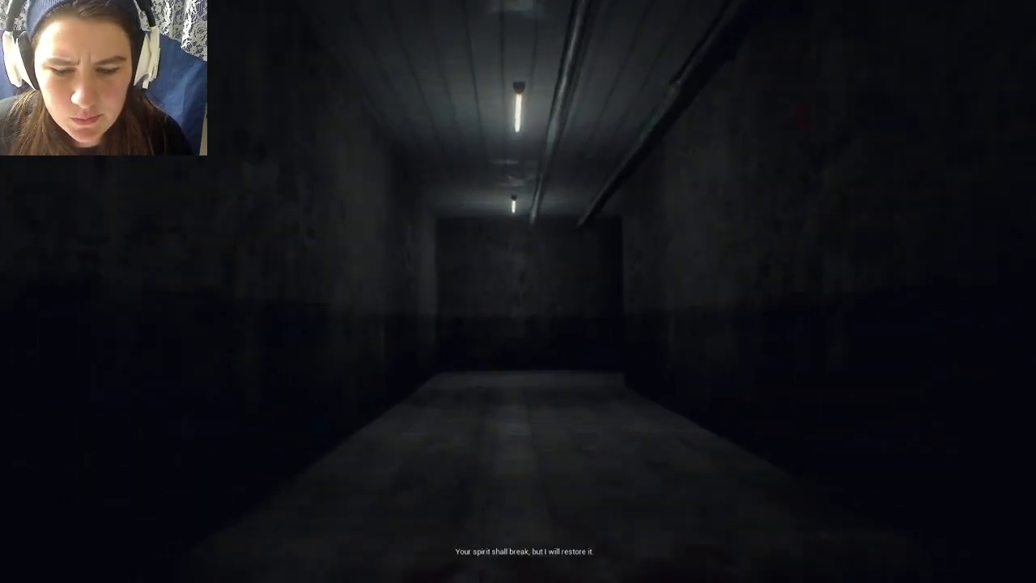
key(w)
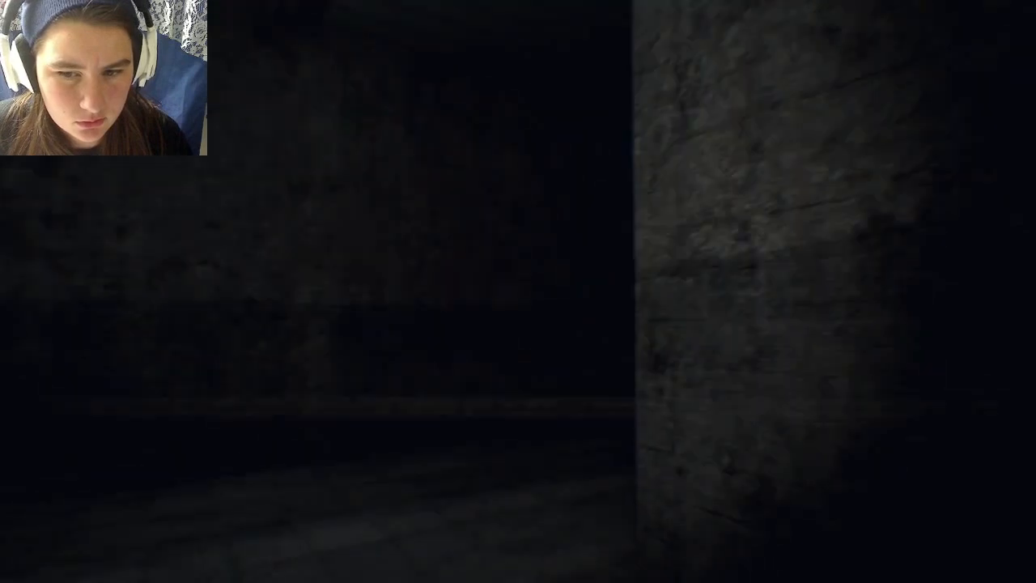
mouse_move(728, 292)
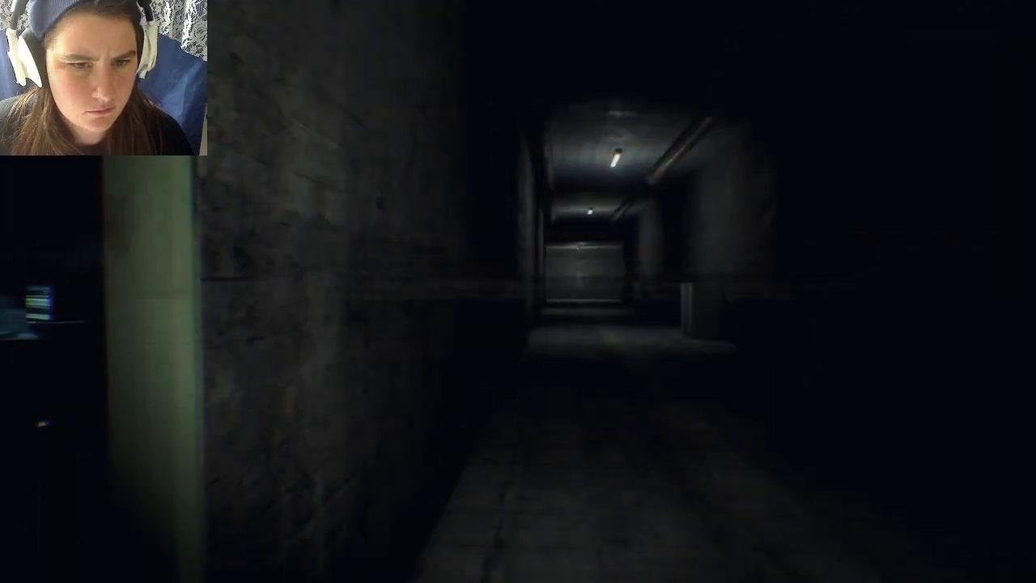
mouse_move(518, 291)
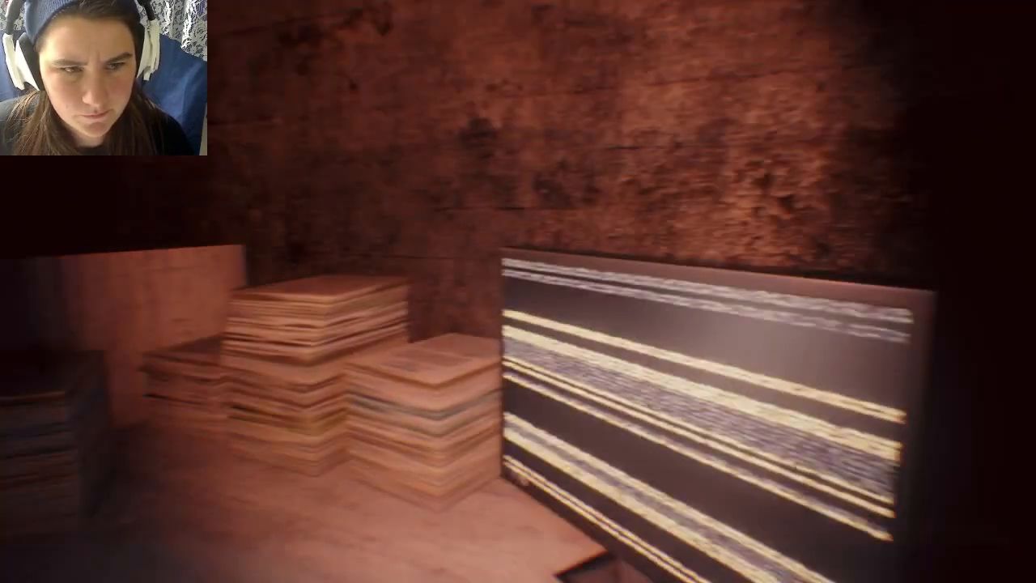
mouse_move(518, 291)
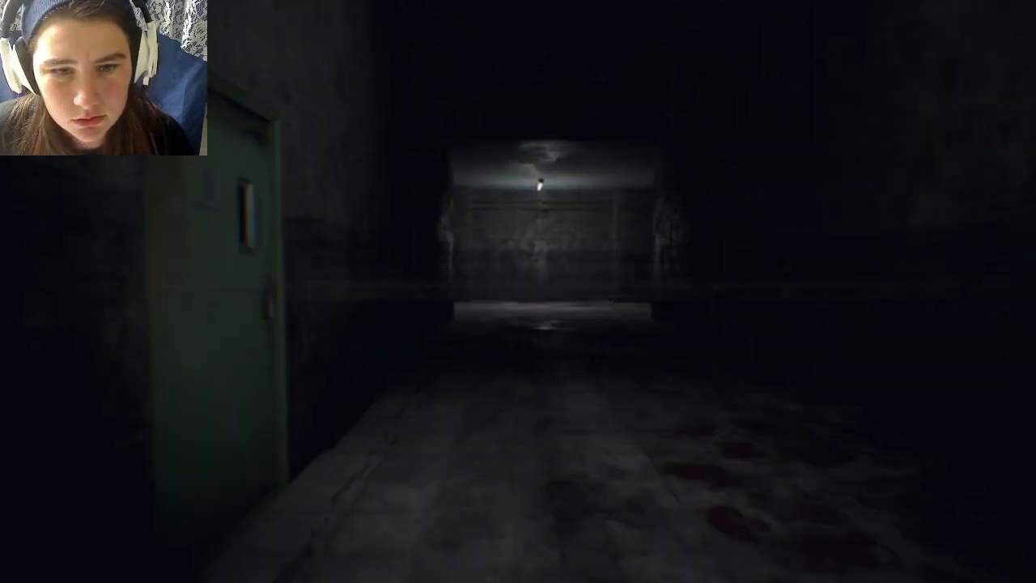
mouse_move(518, 291)
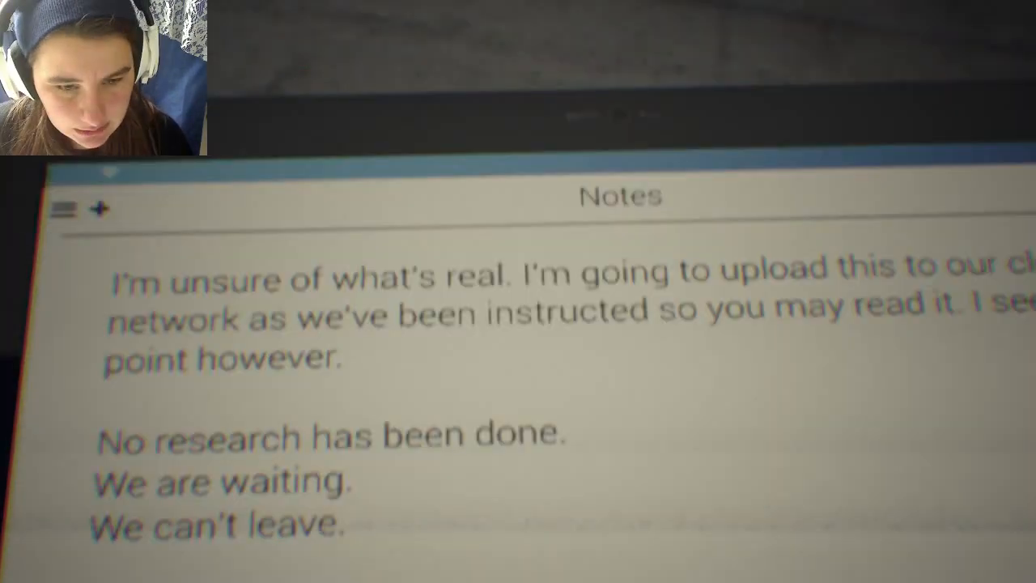
scroll(down, 3)
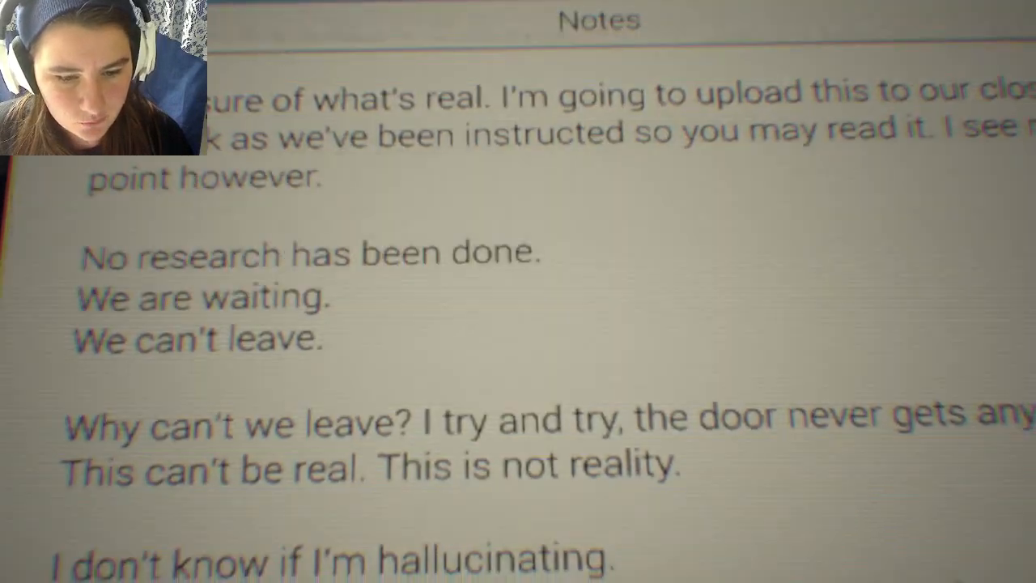
scroll(down, 3)
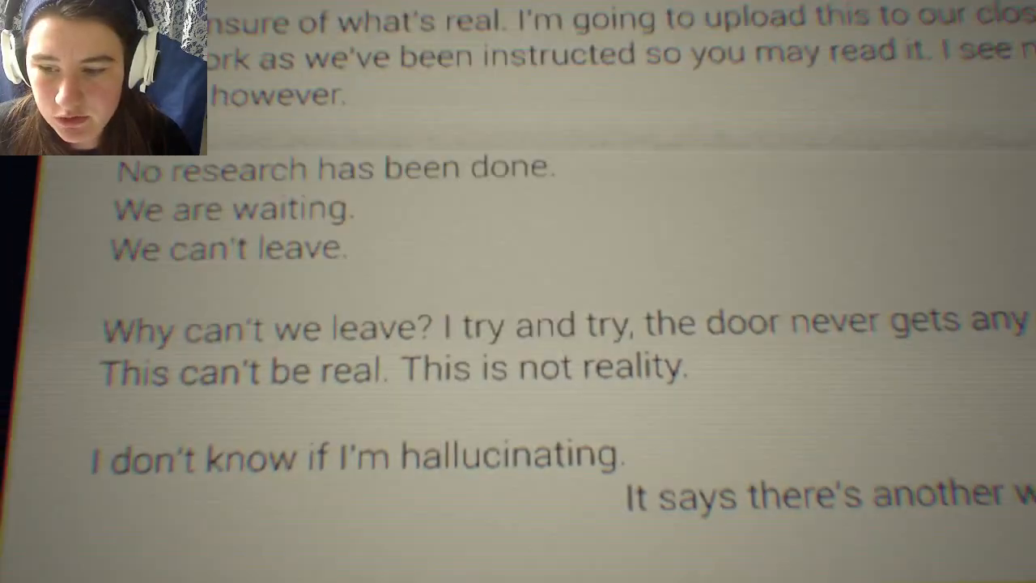
scroll(down, 3)
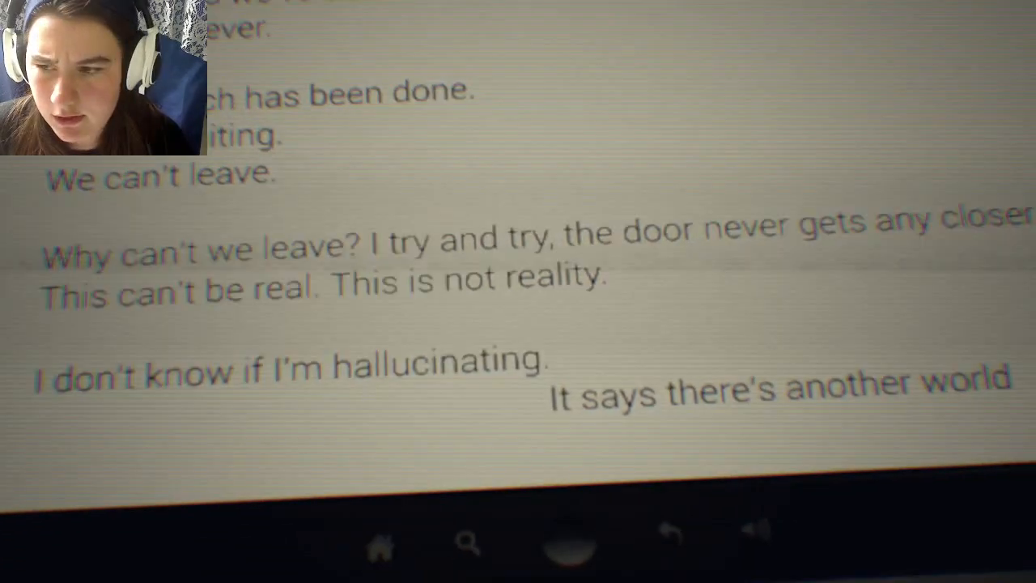